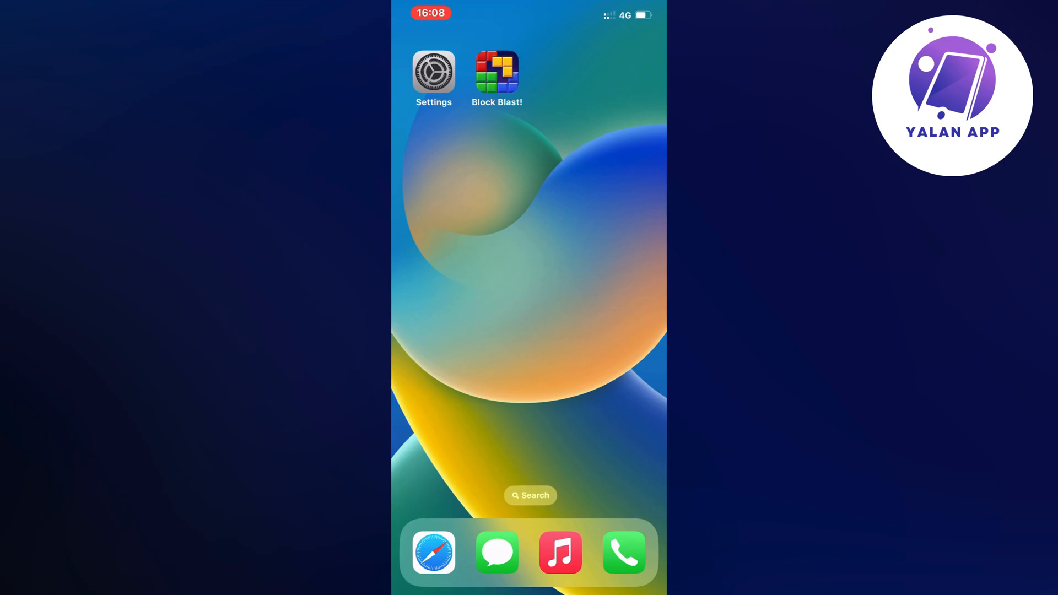
# Launch the Settings app from the home screen and scroll down its main list
pyautogui.click(435, 71)
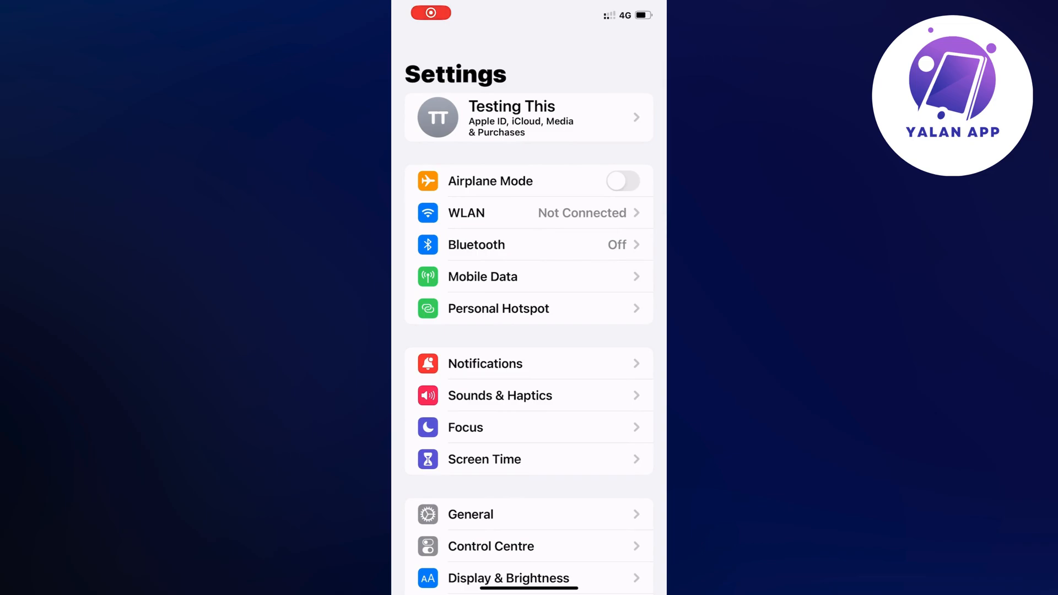
pyautogui.scroll(-3)
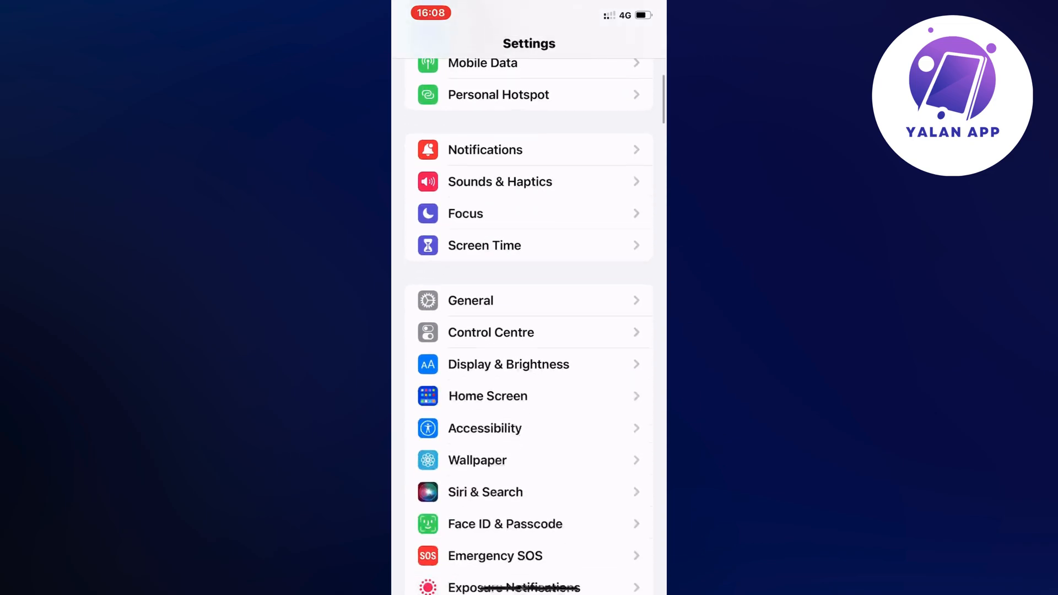
# Go into General settings and scroll down to reach iPhone Storage
pyautogui.click(470, 301)
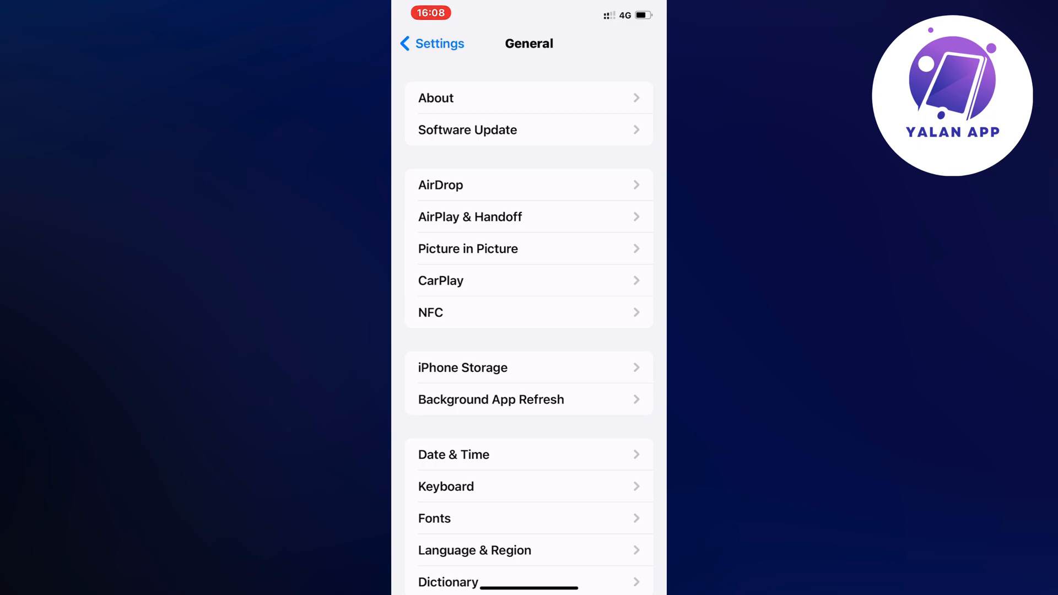
pyautogui.scroll(-3)
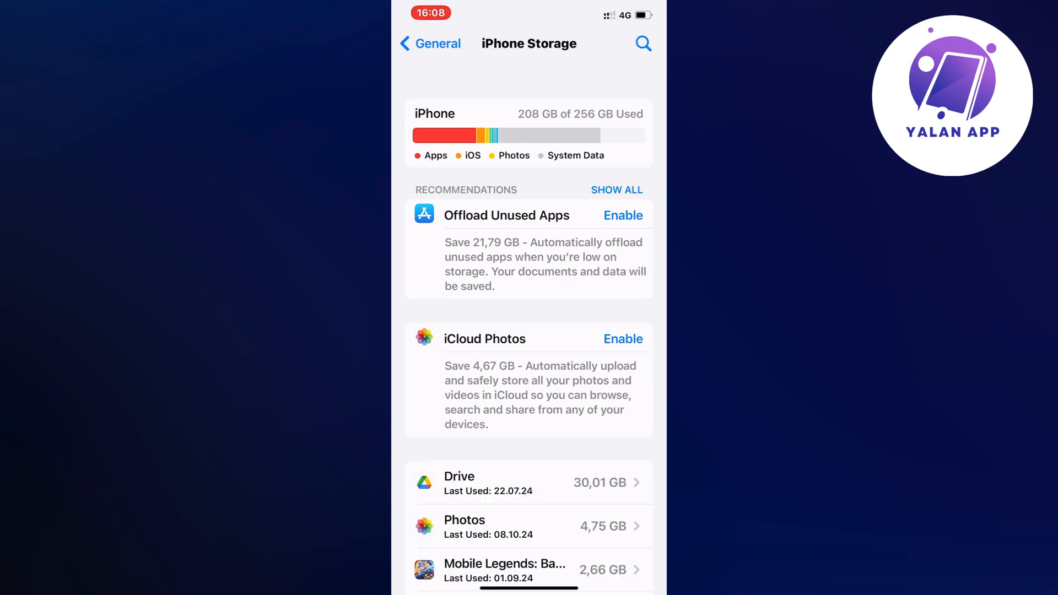
# Browse the per-app storage list, then search apps for 'Blo' to find Block Blast!
pyautogui.scroll(-3)
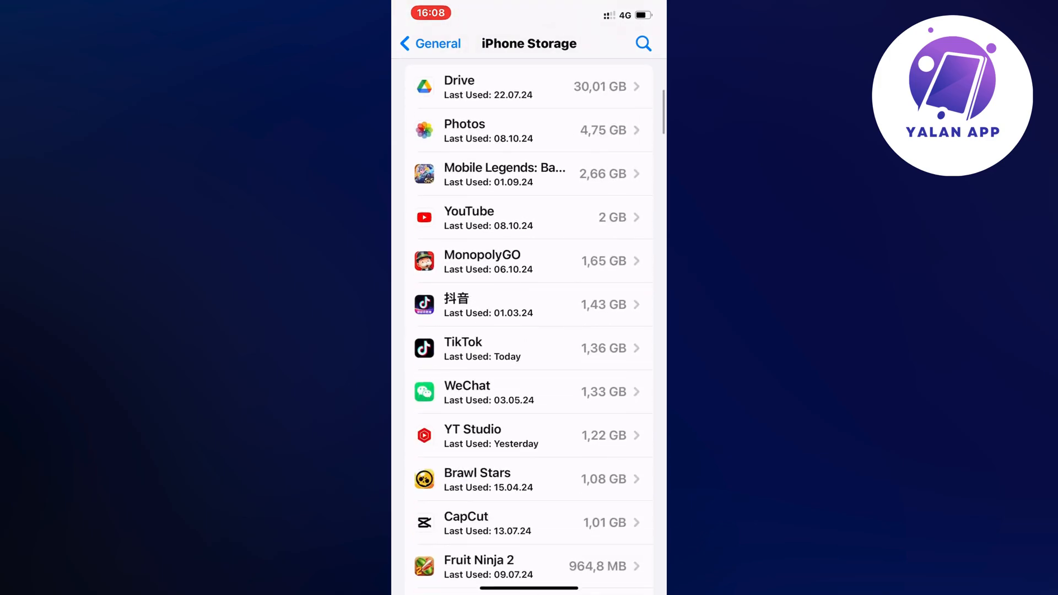
pyautogui.scroll(-3)
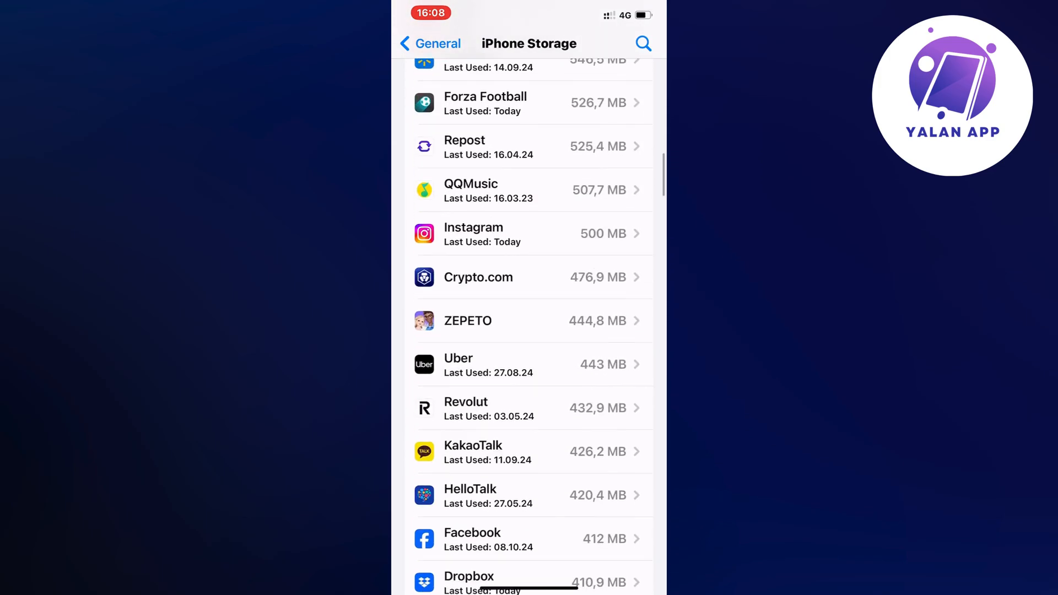
pyautogui.scroll(-3)
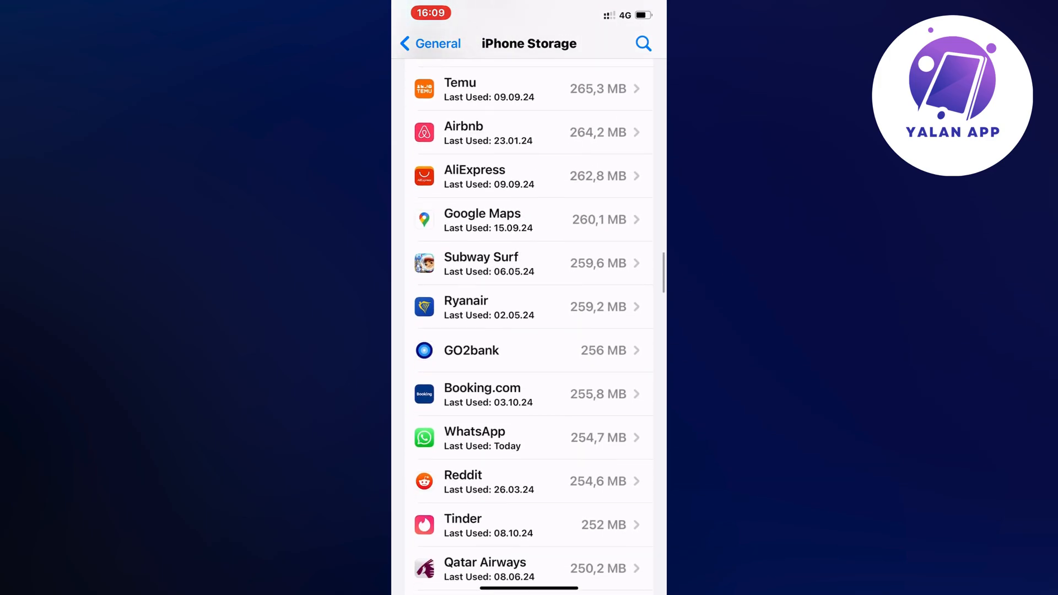
pyautogui.scroll(-3)
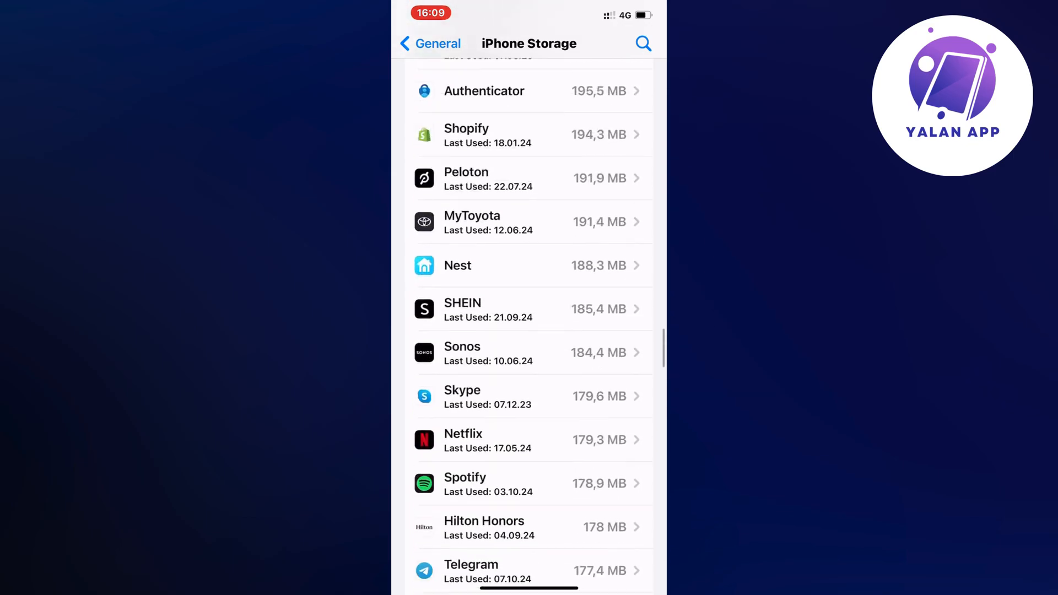
pyautogui.scroll(-3)
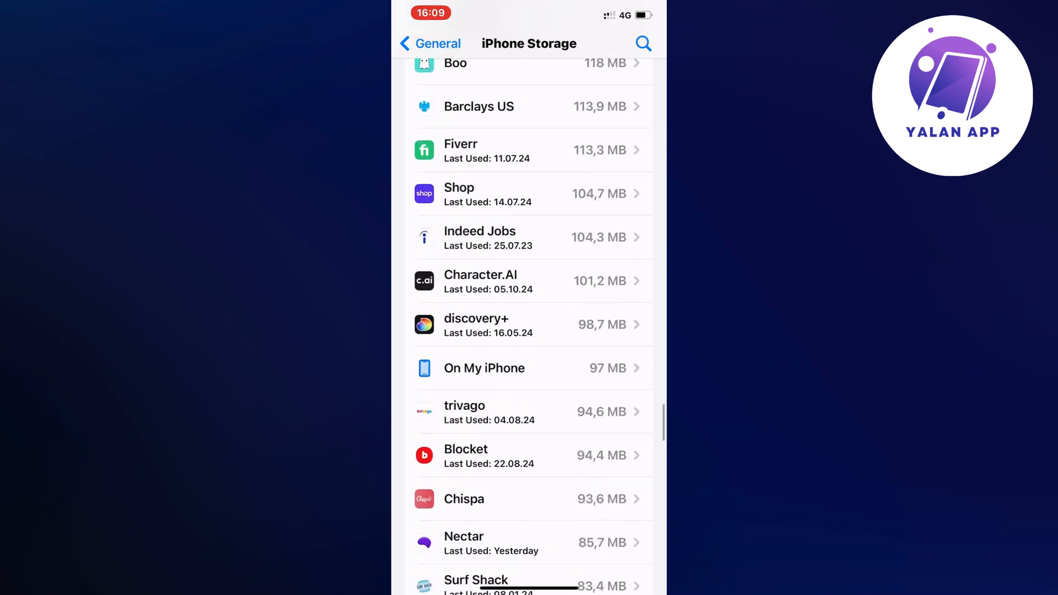
pyautogui.scroll(-3)
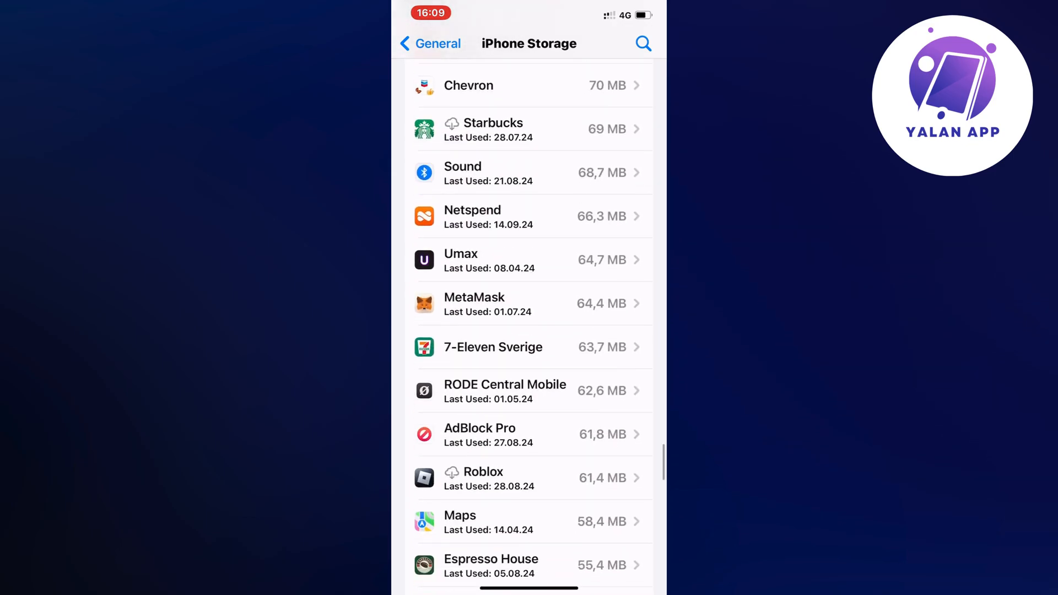
pyautogui.scroll(-3)
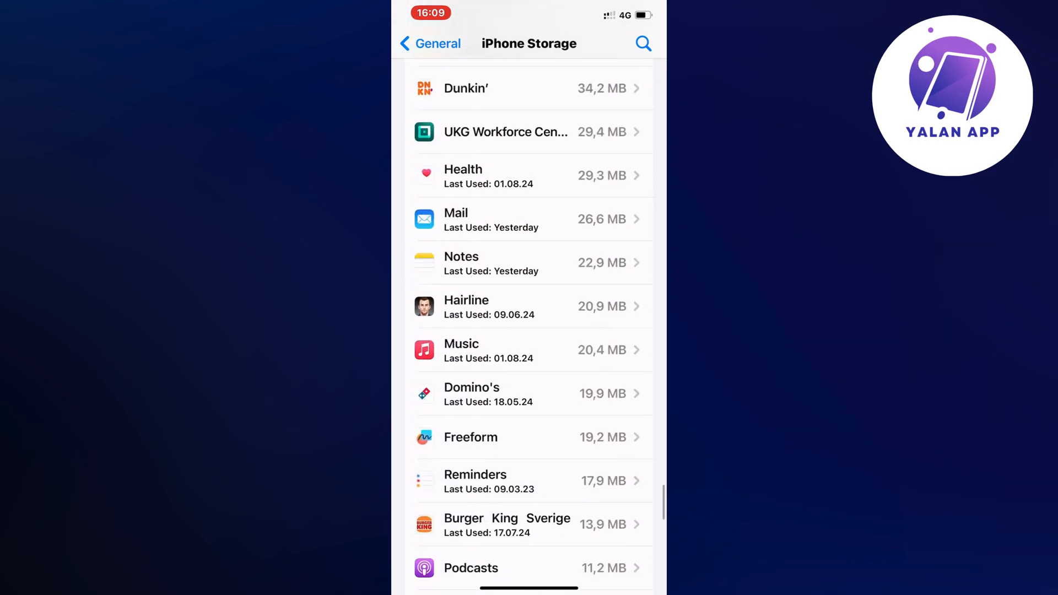
pyautogui.scroll(-3)
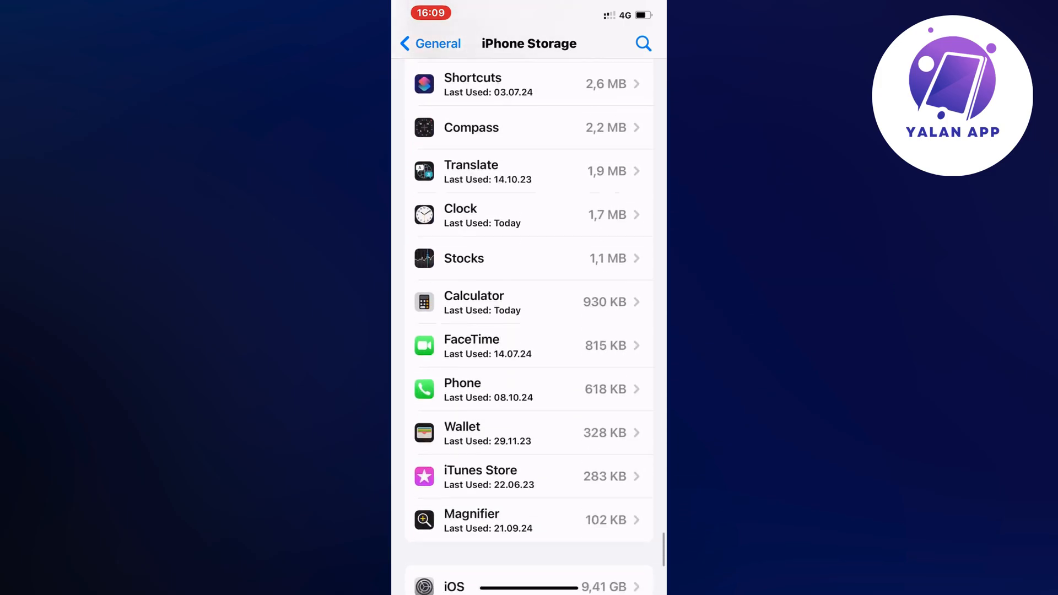
pyautogui.scroll(3)
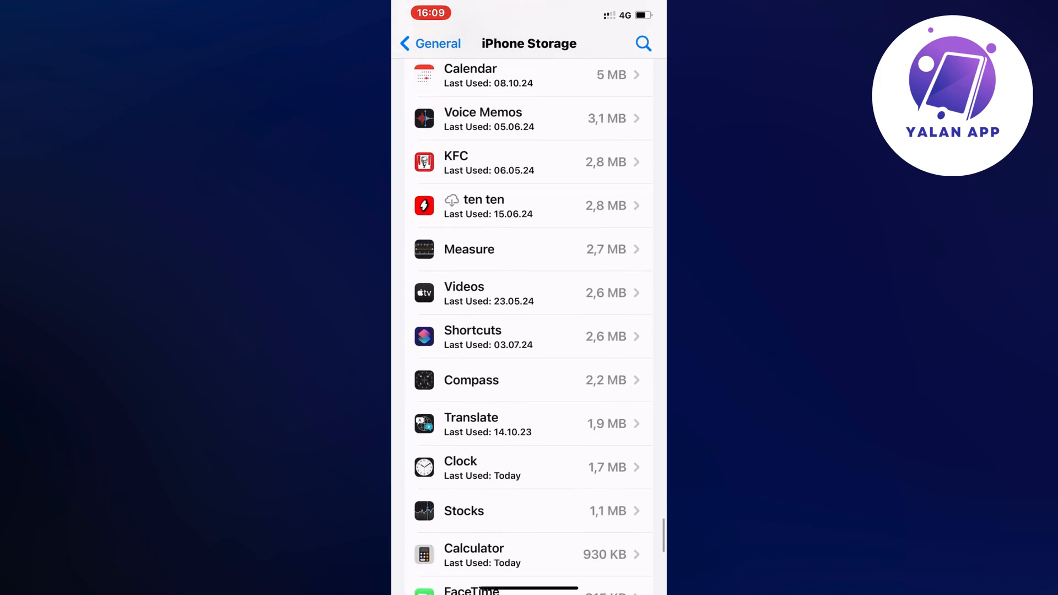
pyautogui.click(644, 42)
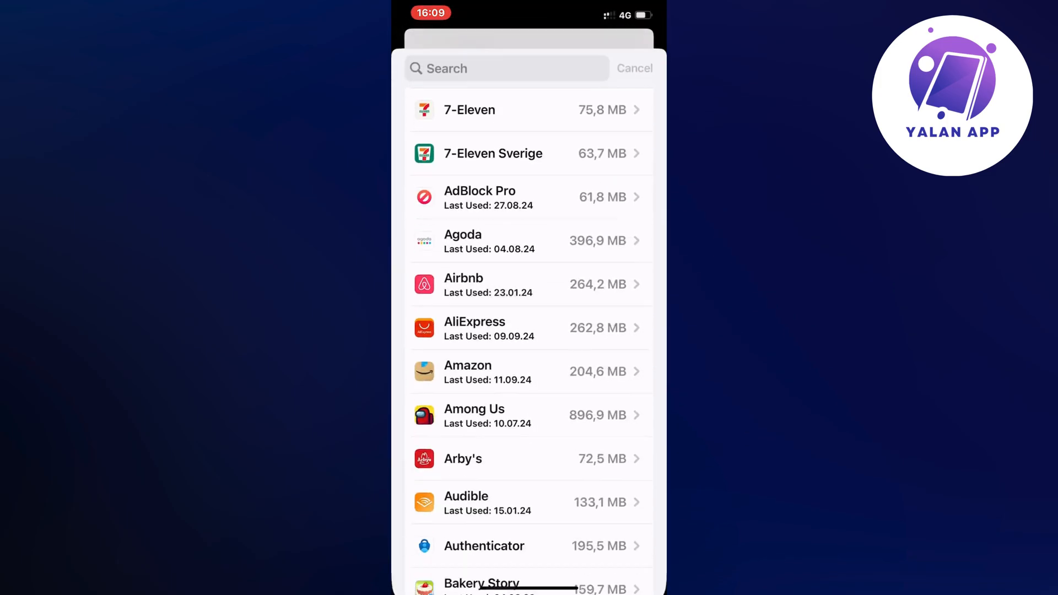
pyautogui.write('Blo')
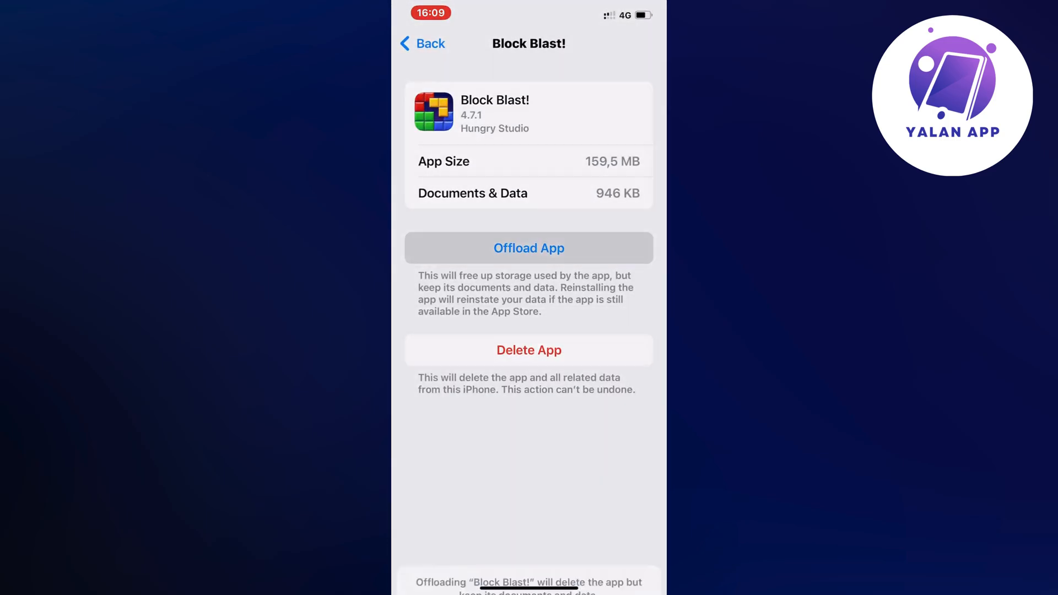
# Offload Block Blast!, then reinstall it with its kept data
pyautogui.click(528, 248)
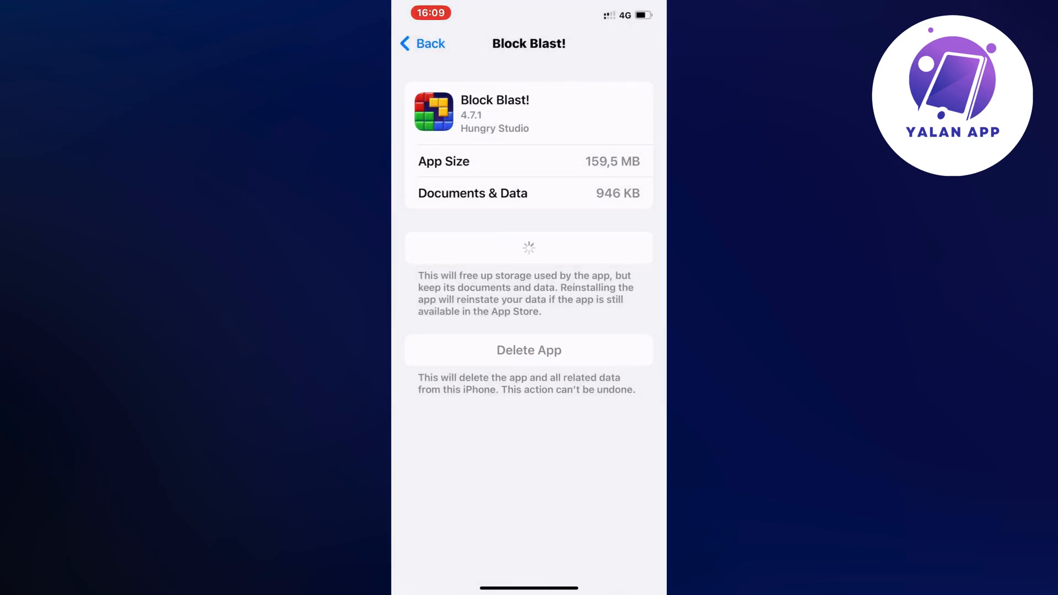
pyautogui.click(529, 248)
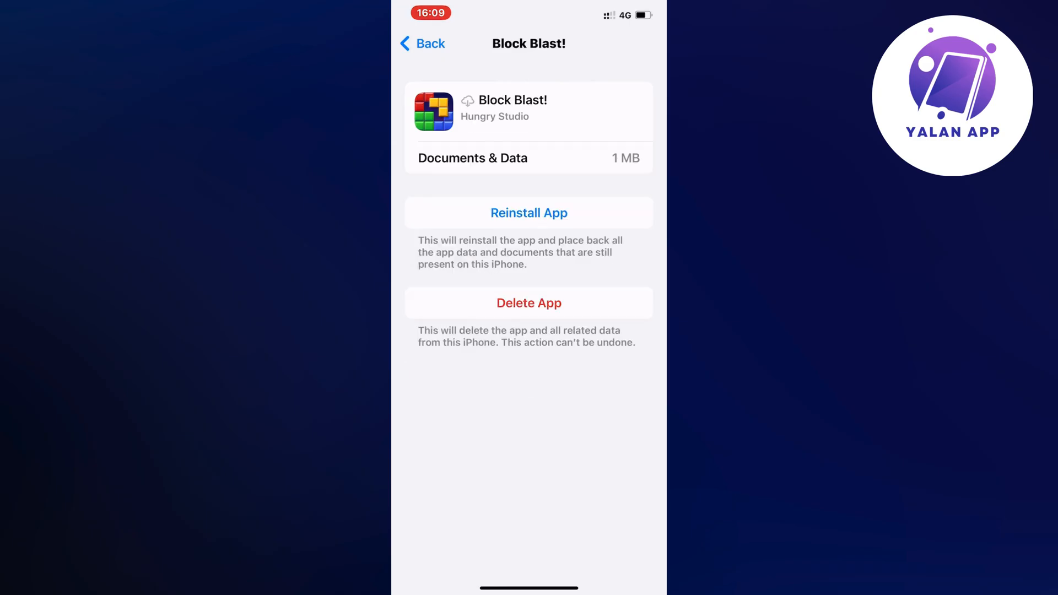
pyautogui.click(529, 213)
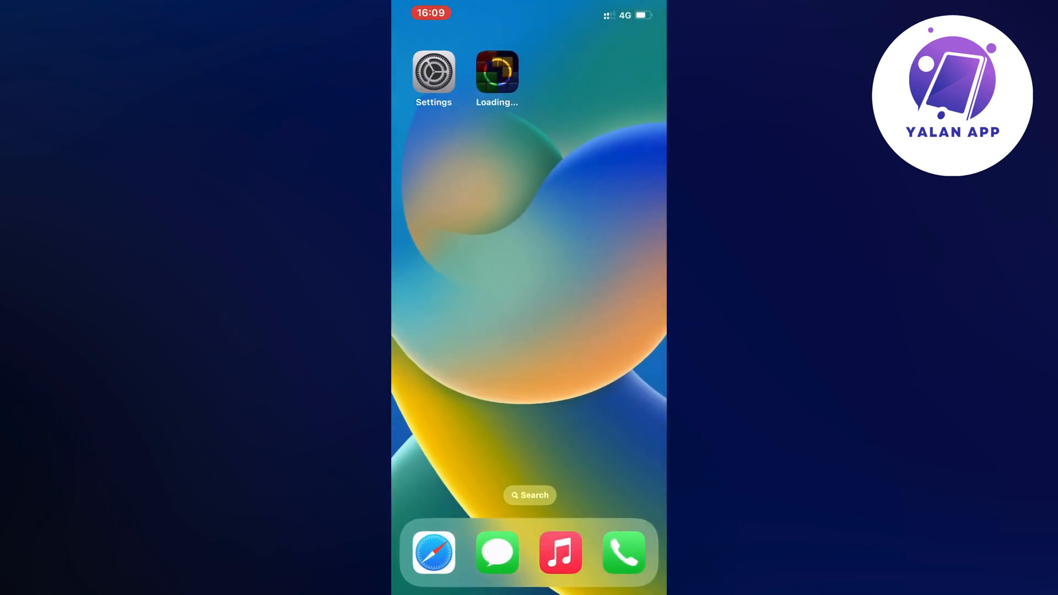